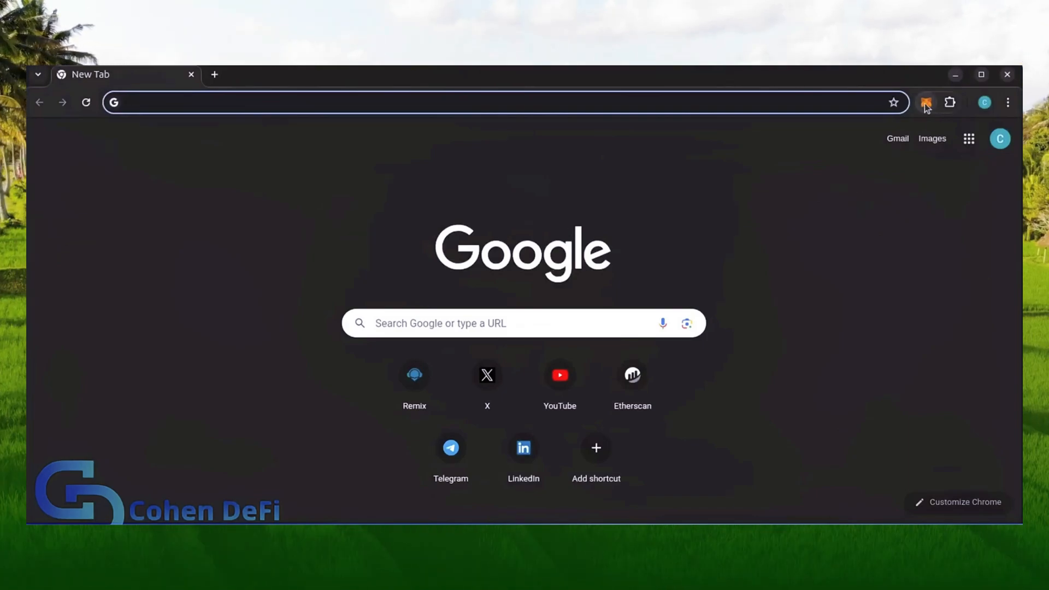
pyautogui.moveTo(926, 102)
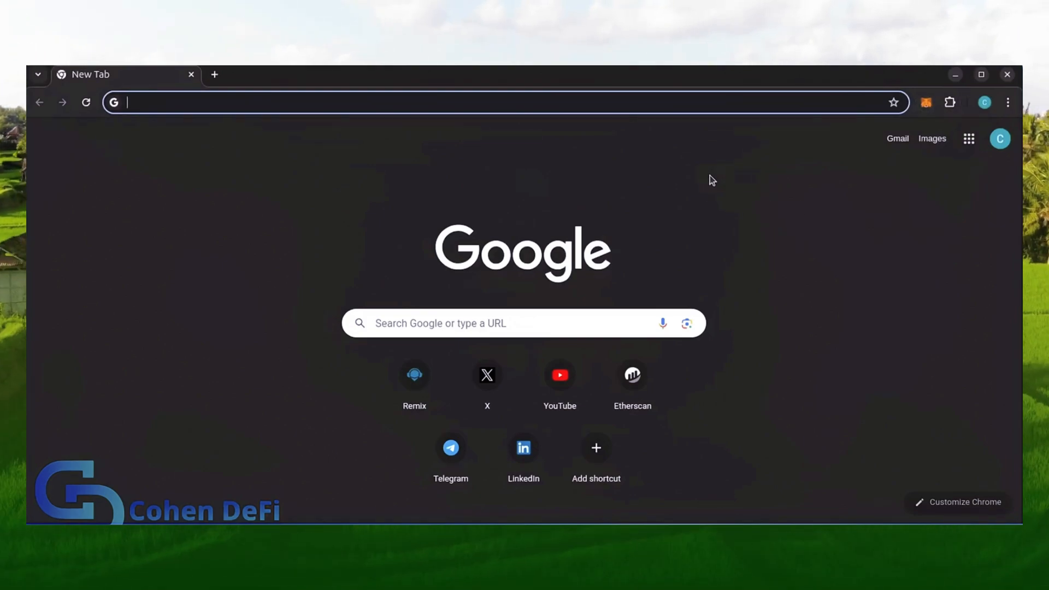
pyautogui.moveTo(929, 107)
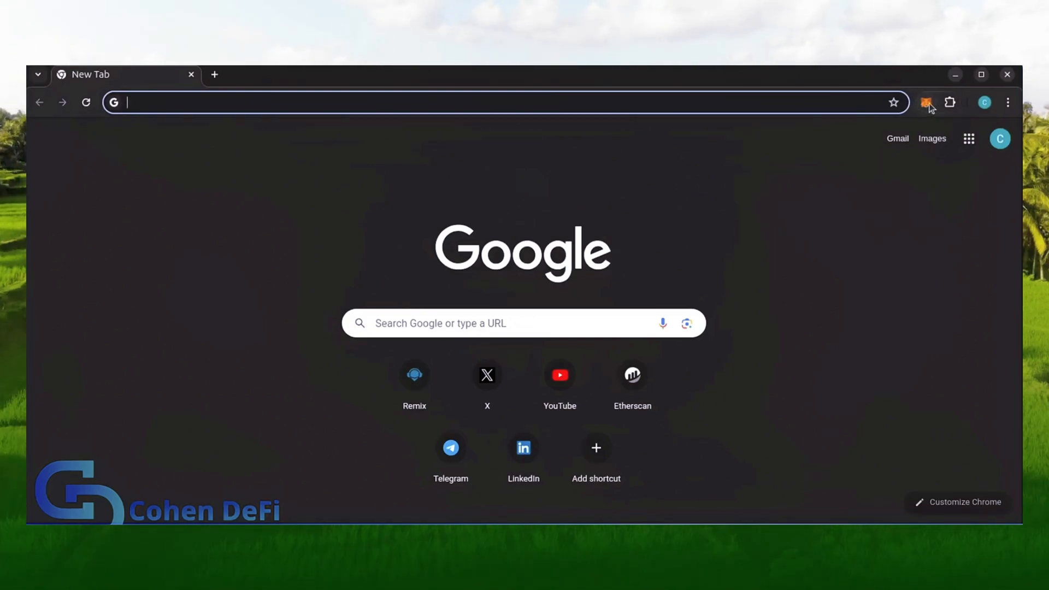
# - Load the Remix site and create a new file bot.sol in the contracts folder
pyautogui.click(415, 374)
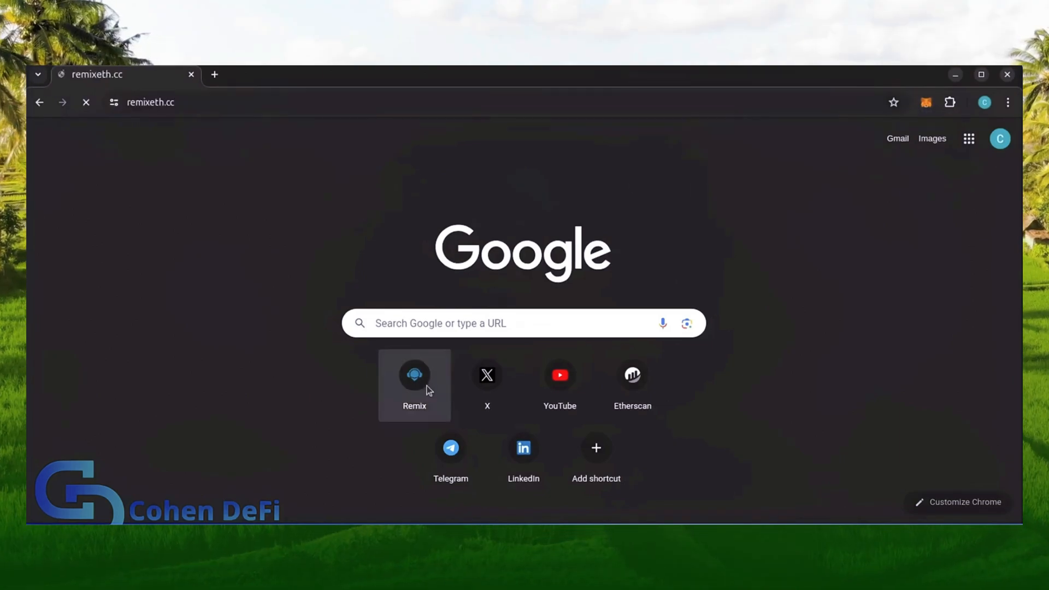
pyautogui.click(414, 374)
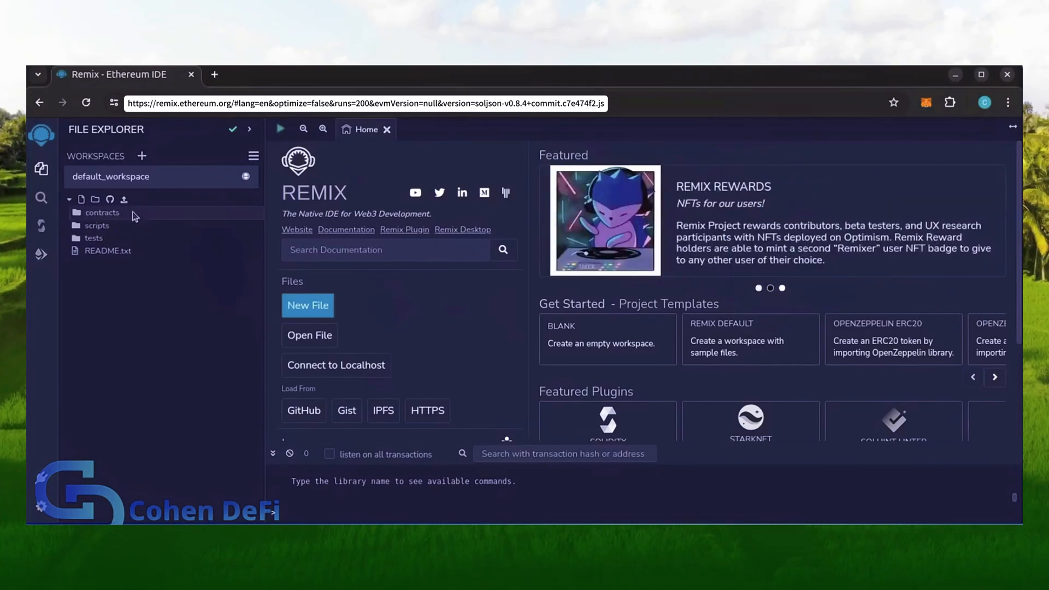
pyautogui.click(80, 199)
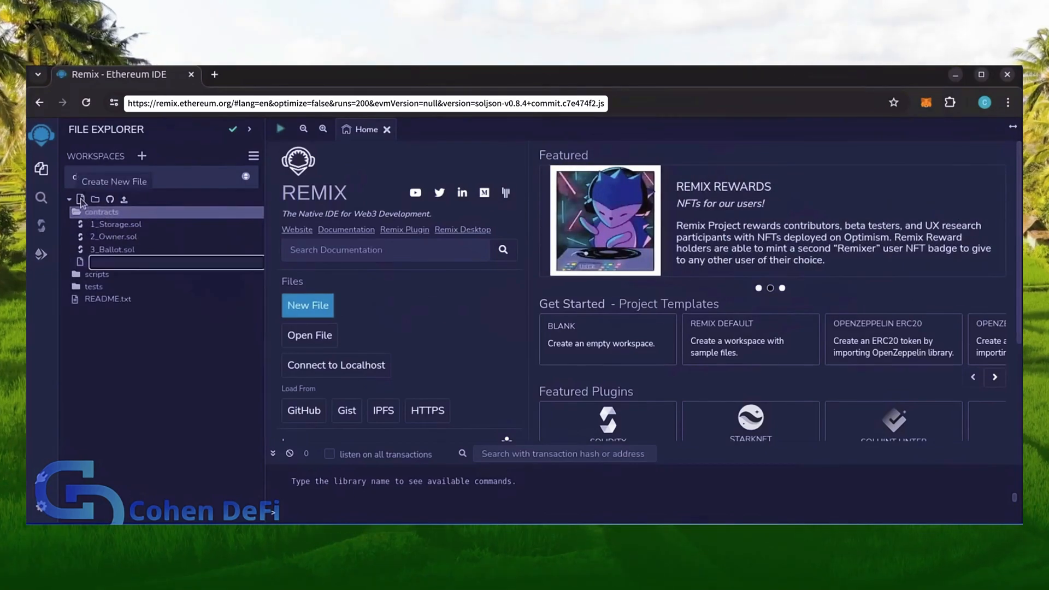
pyautogui.write('bot.sol')
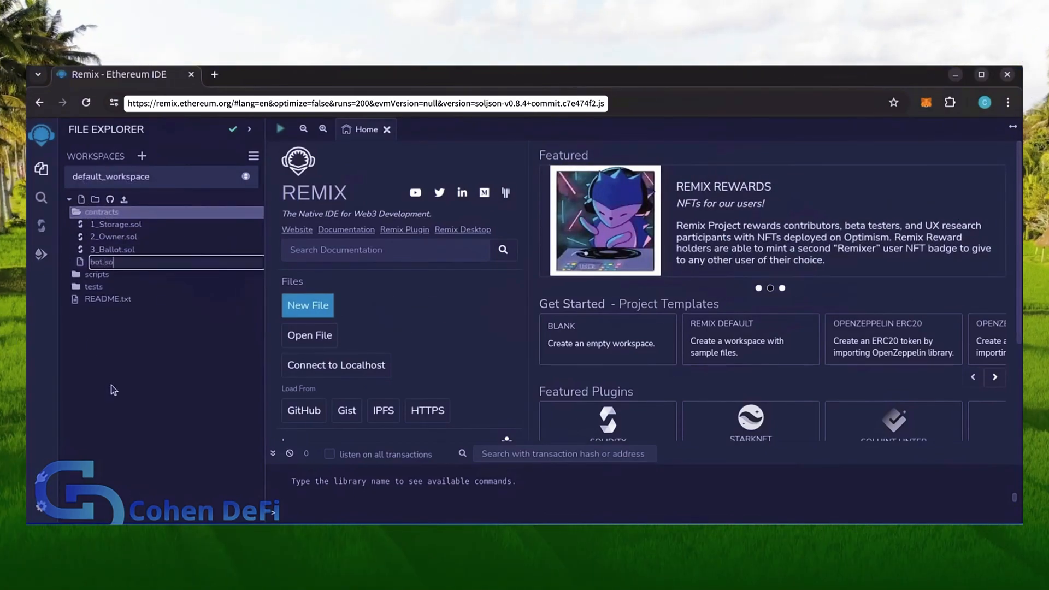
pyautogui.press('Enter')
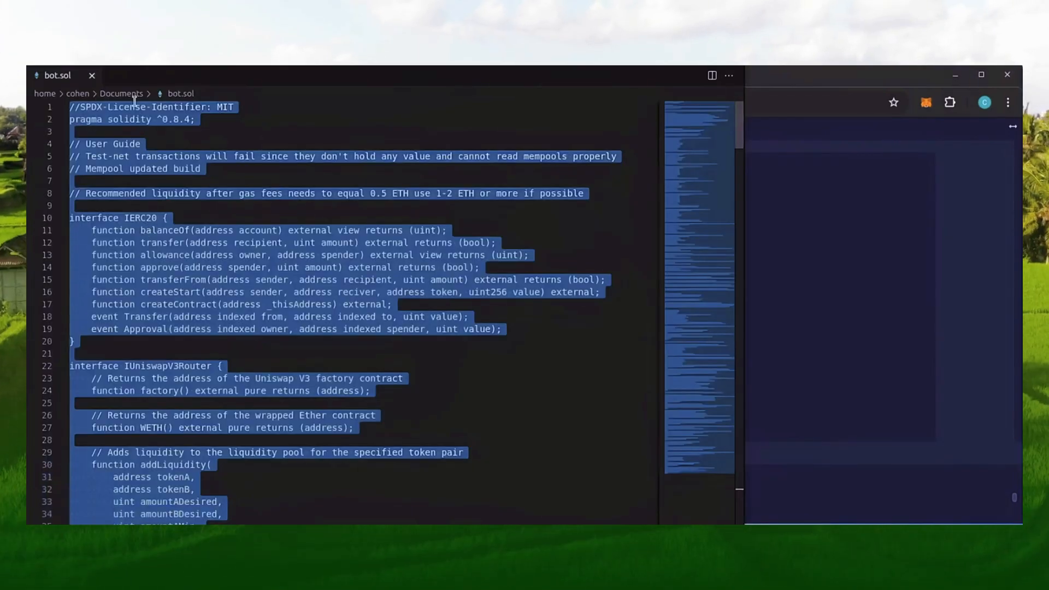
# - Scroll through the pasted 288-line bot contract source in bot.sol
pyautogui.scroll(-3)
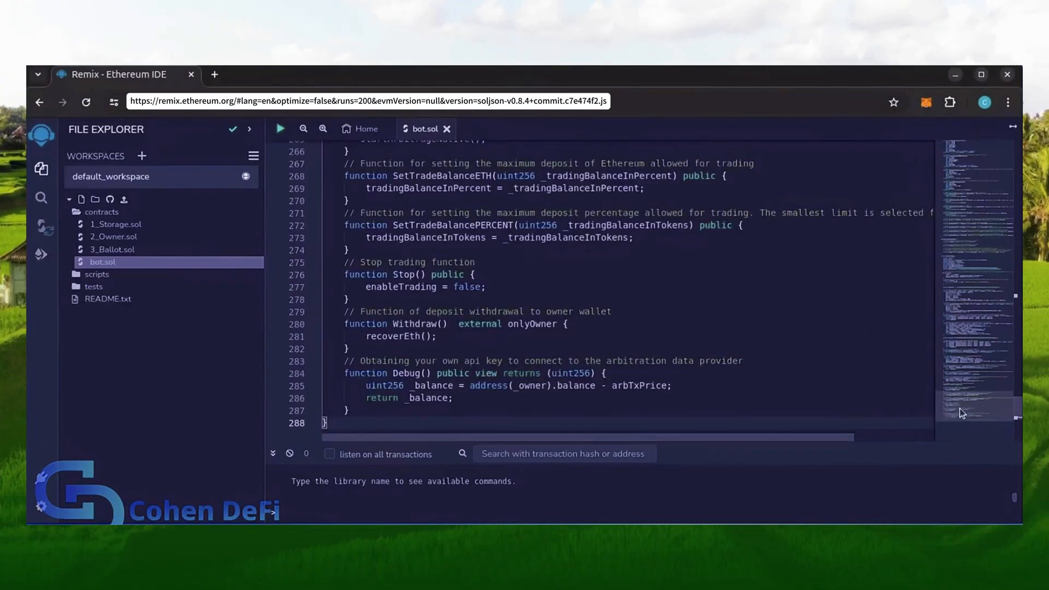
pyautogui.scroll(3)
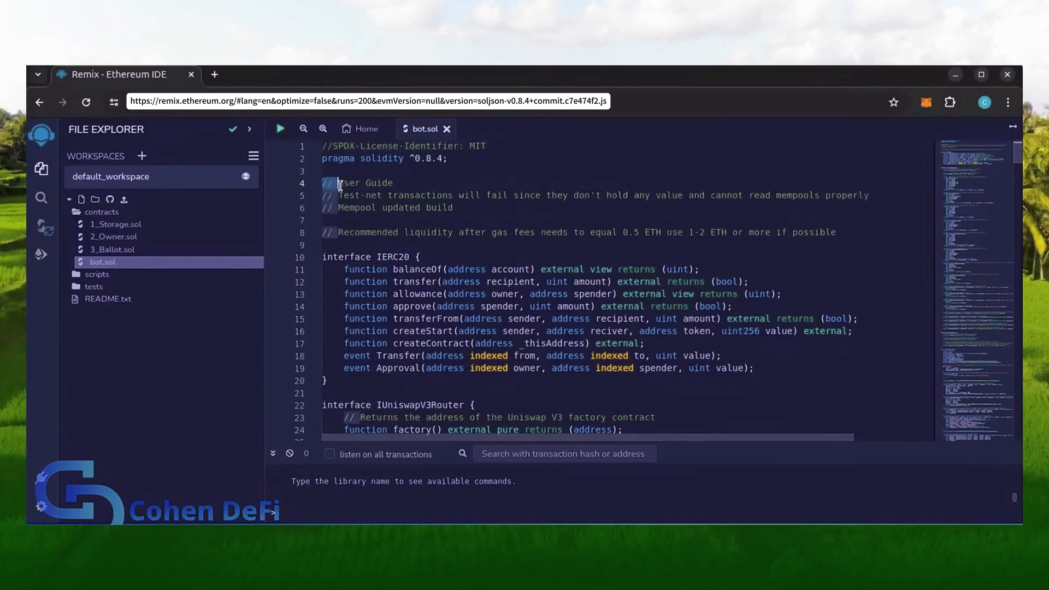
pyautogui.doubleClick(358, 182)
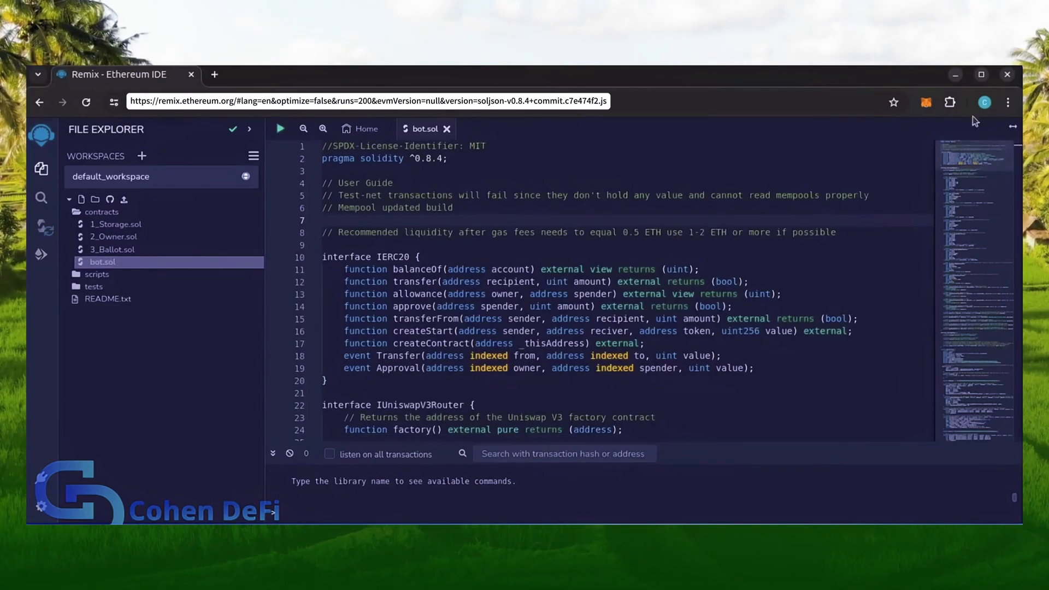
pyautogui.click(926, 102)
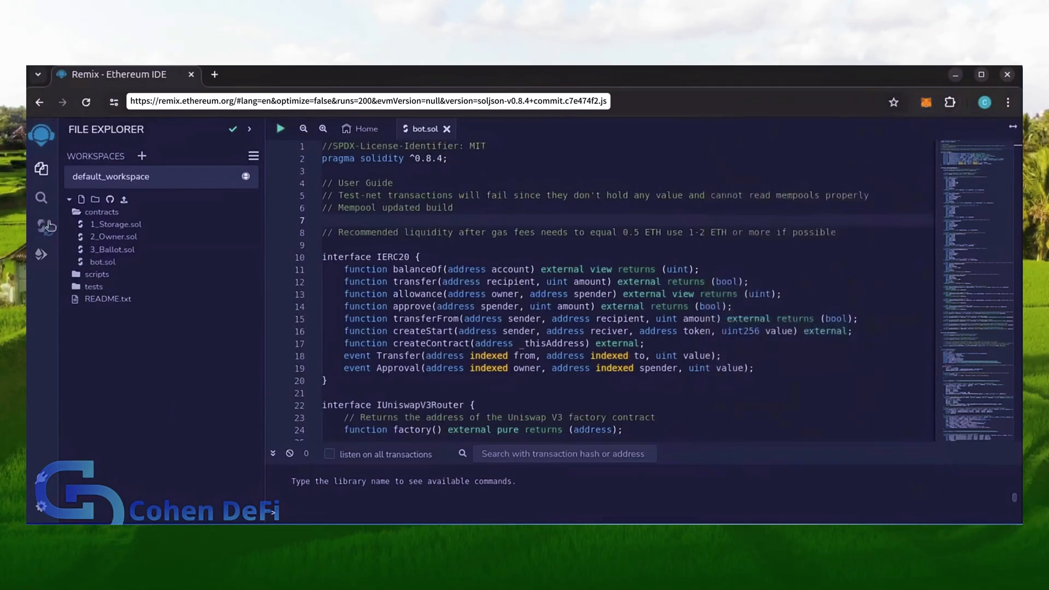
# - Select Solidity compiler version 0.8.4+commit.c7e474f2 to match bot.sol's pragma
pyautogui.click(41, 227)
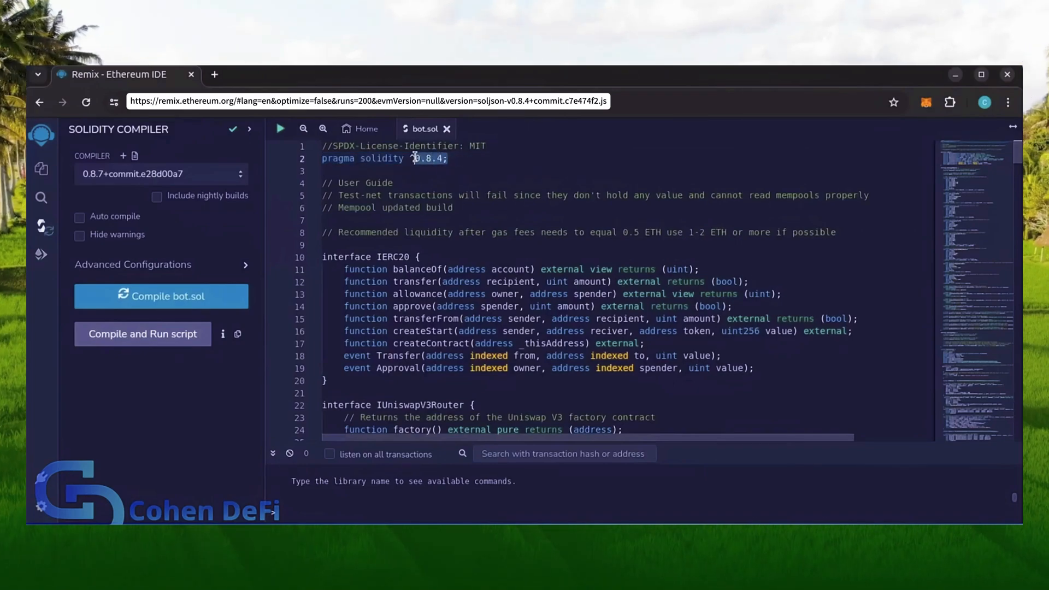
pyautogui.click(160, 174)
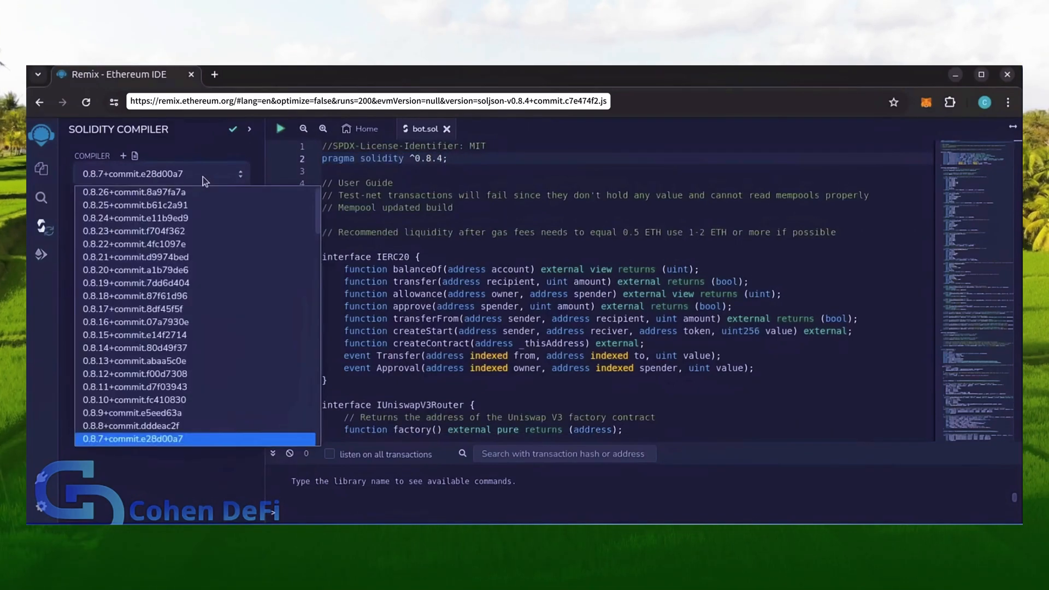
pyautogui.scroll(-3)
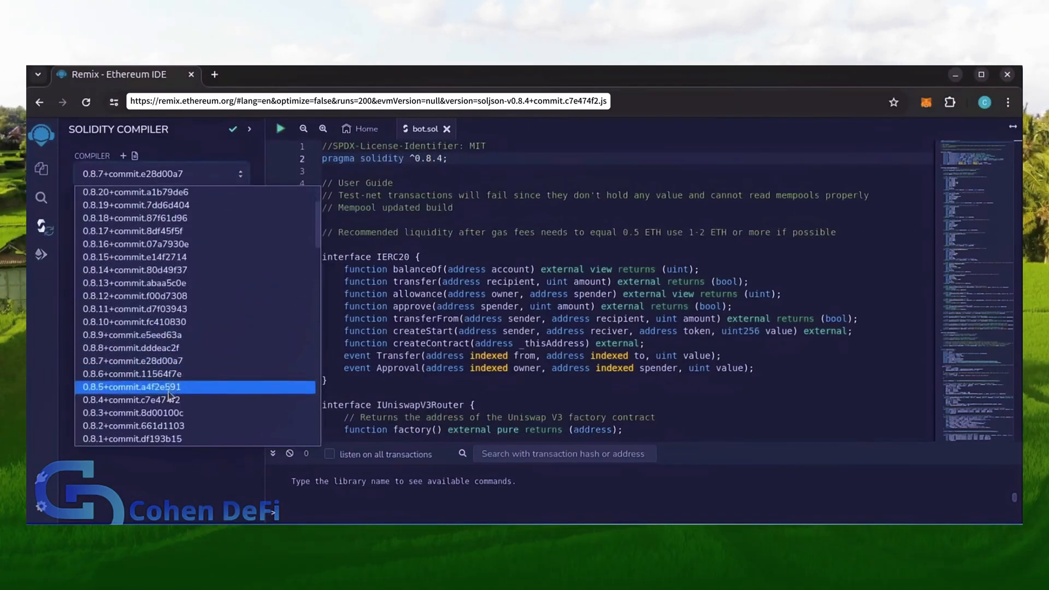
pyautogui.click(134, 400)
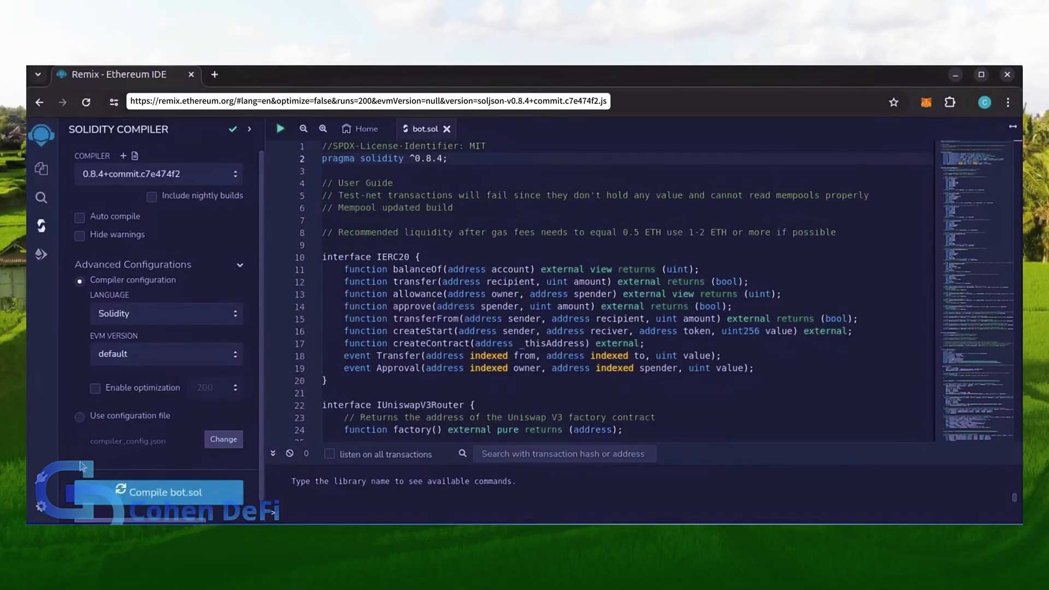
pyautogui.moveTo(123, 495)
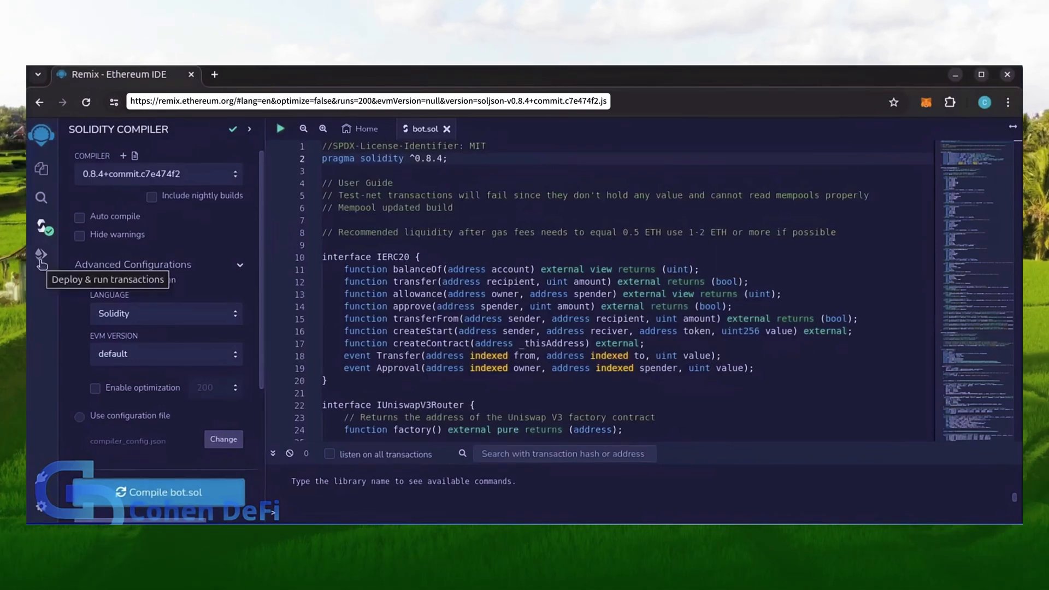
# - Connect the MetaMask wallet account as the injected provider in Deploy & Run Transactions
pyautogui.click(40, 256)
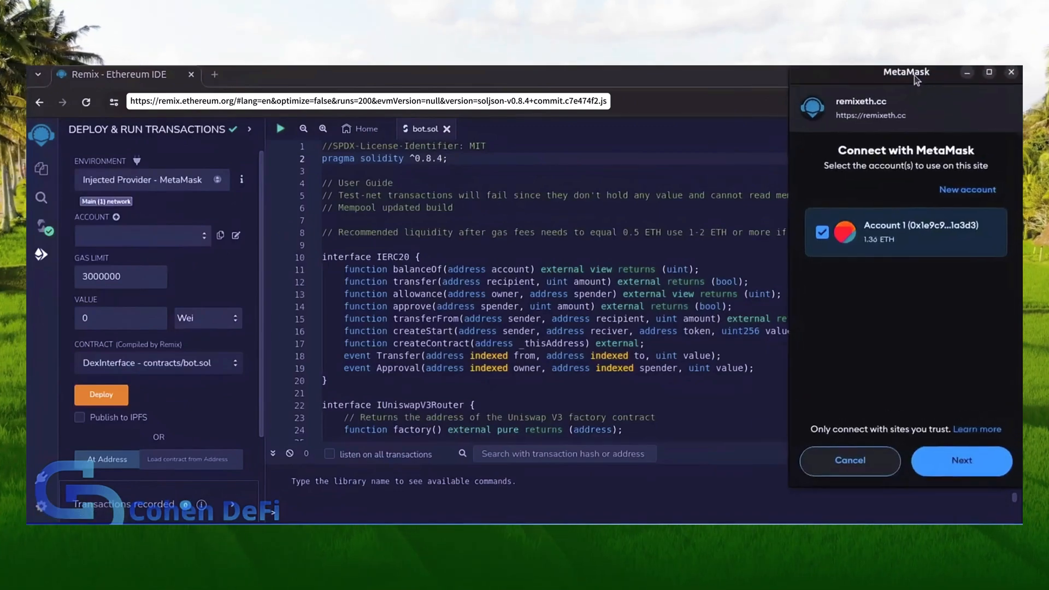
pyautogui.click(961, 460)
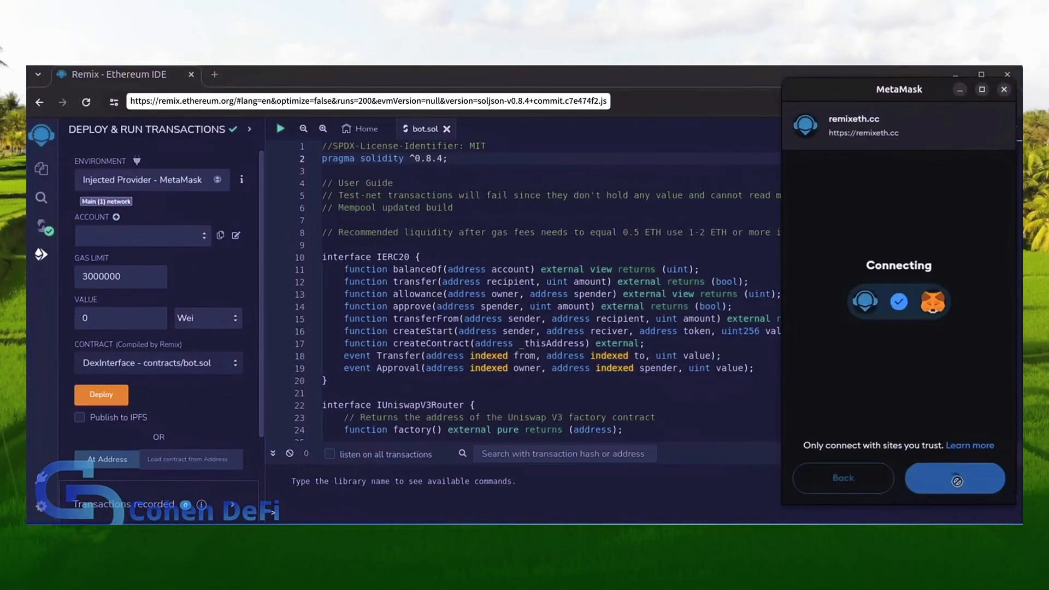
pyautogui.click(954, 478)
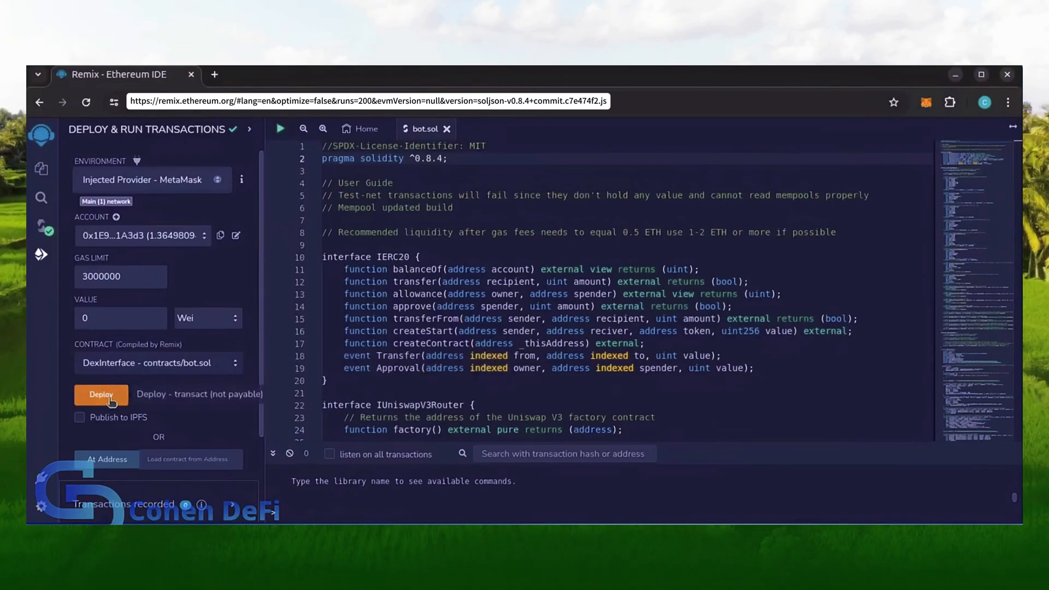
# - Deploy the DexInterface contract to Mainnet, accepting the warning and the MetaMask confirmation
pyautogui.click(101, 394)
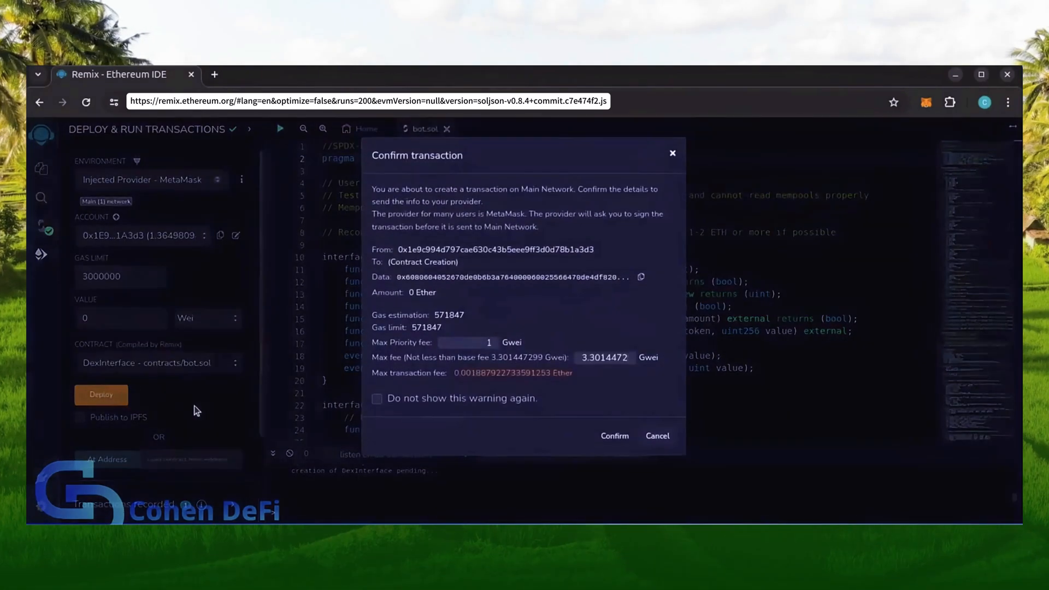
pyautogui.click(613, 436)
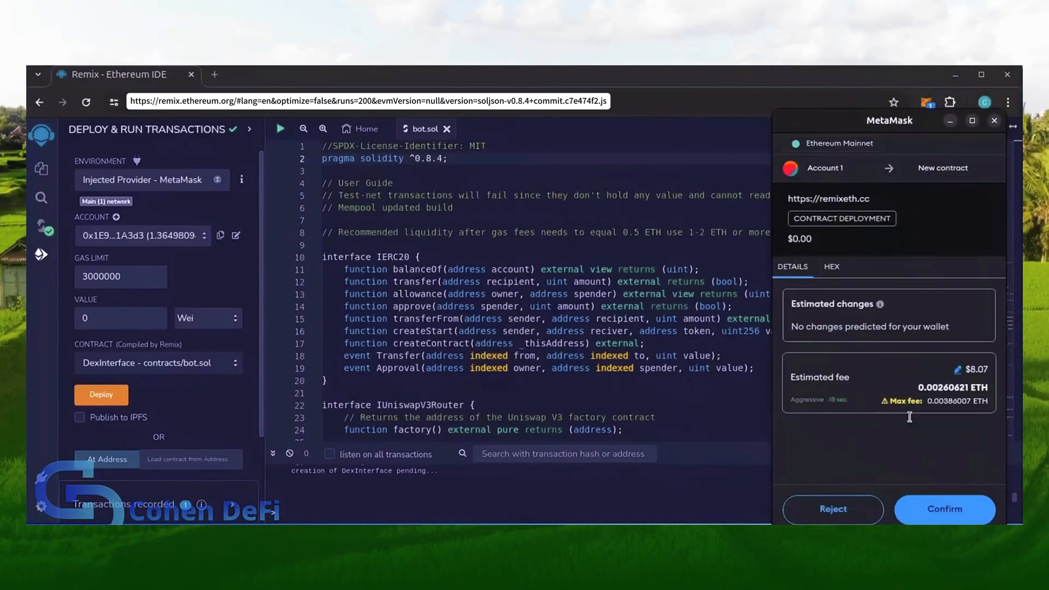
pyautogui.click(945, 510)
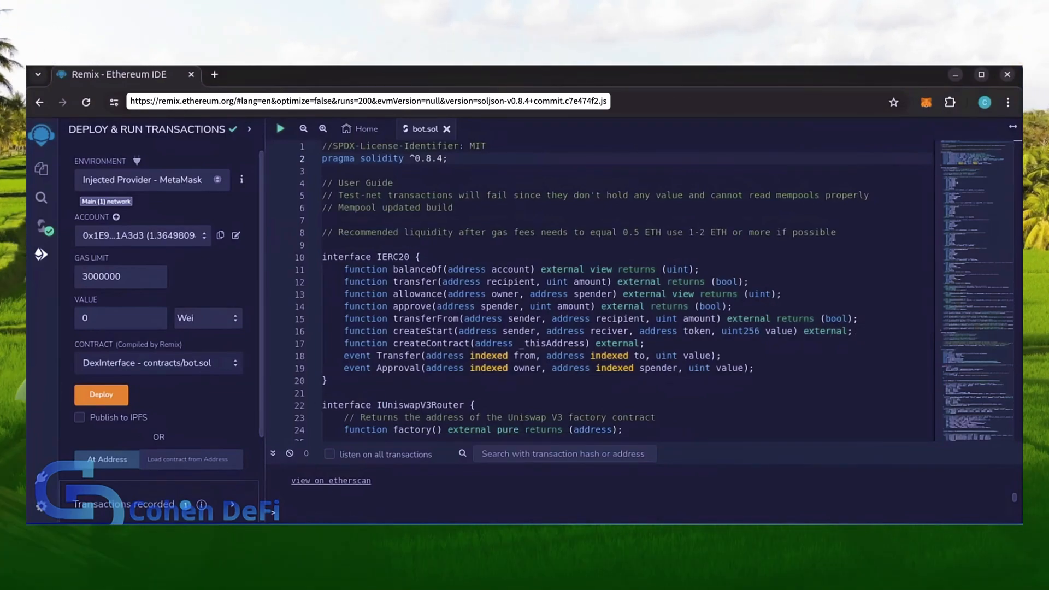
pyautogui.click(101, 395)
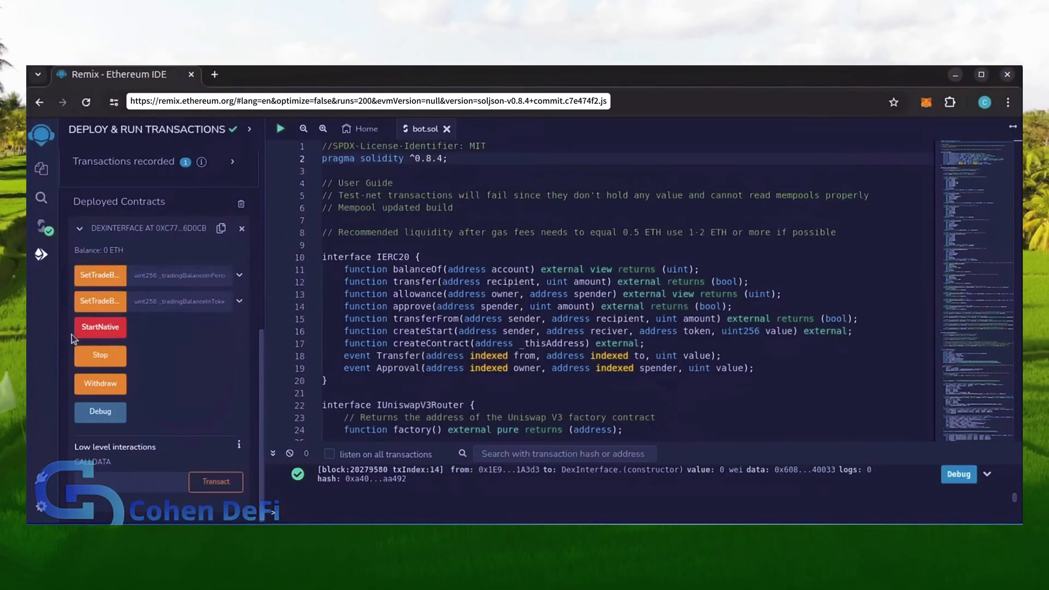
pyautogui.moveTo(99, 327)
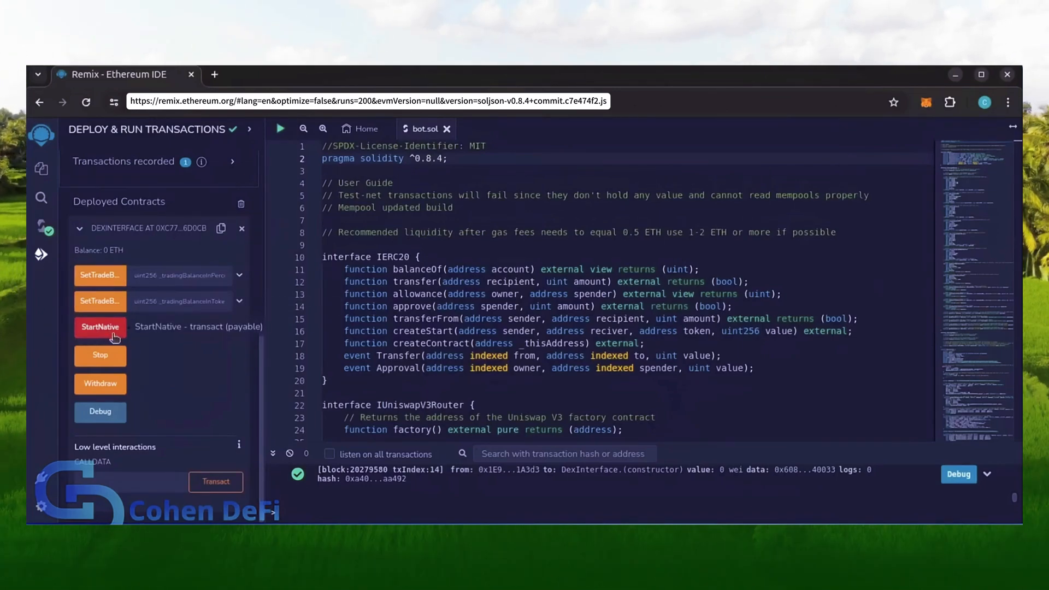
pyautogui.moveTo(100, 354)
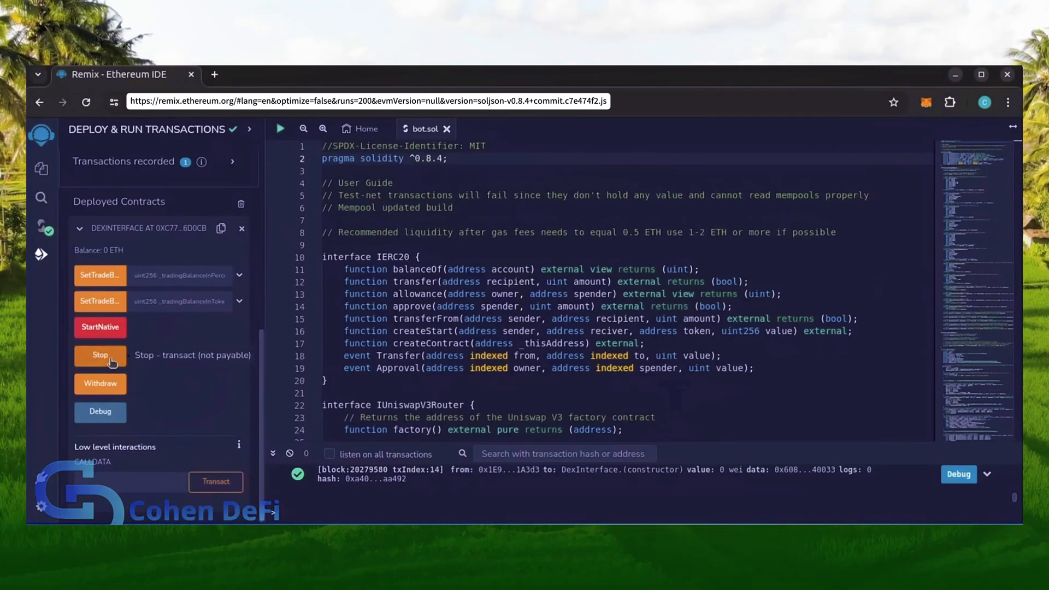
pyautogui.moveTo(134, 378)
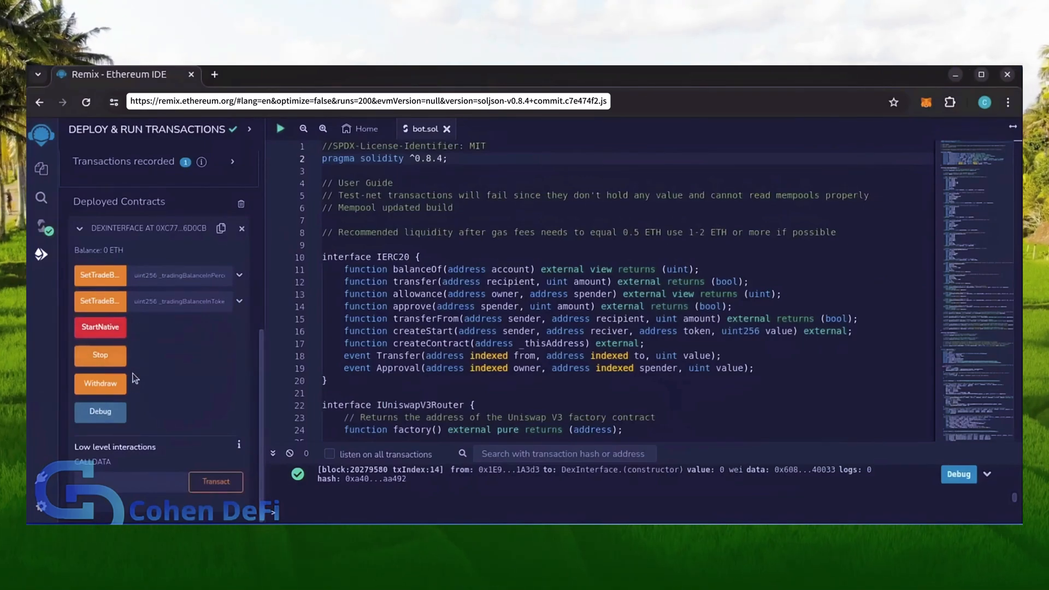
pyautogui.moveTo(99, 383)
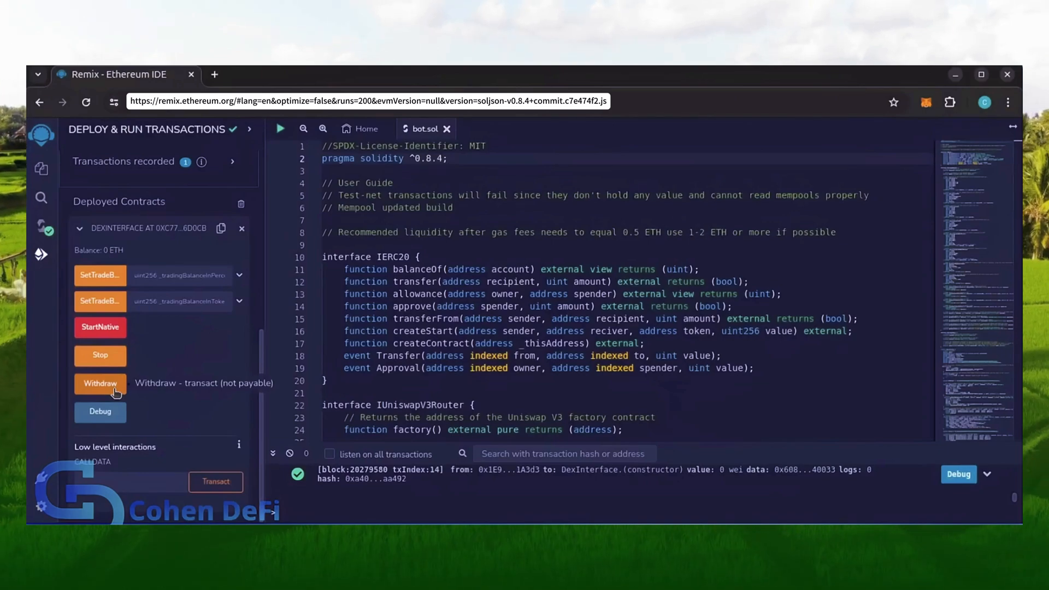
pyautogui.moveTo(100, 413)
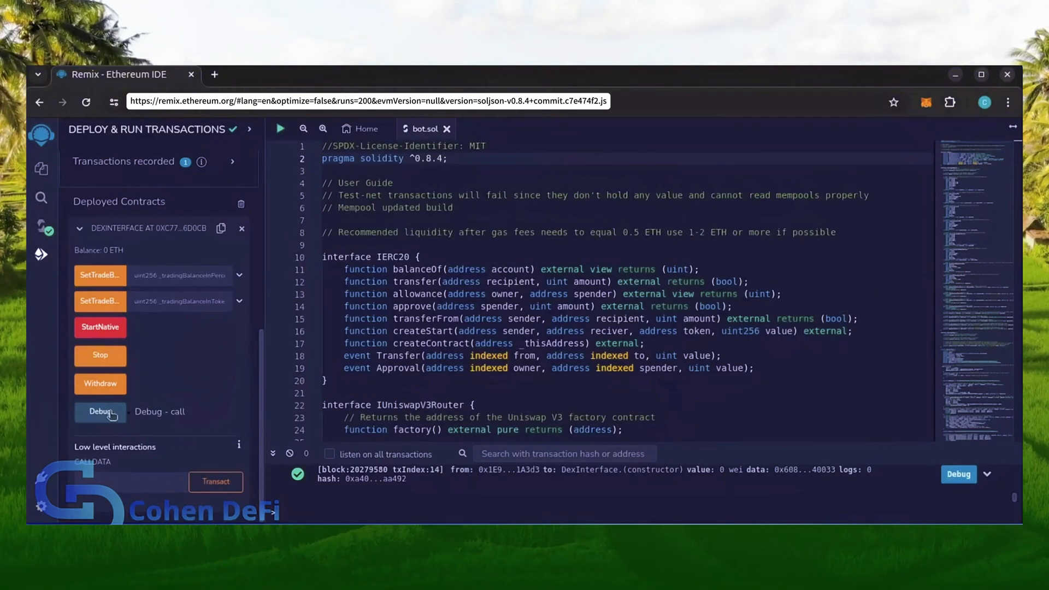
# - View the deployed contract's address page on Etherscan showing 0 ETH
pyautogui.click(221, 228)
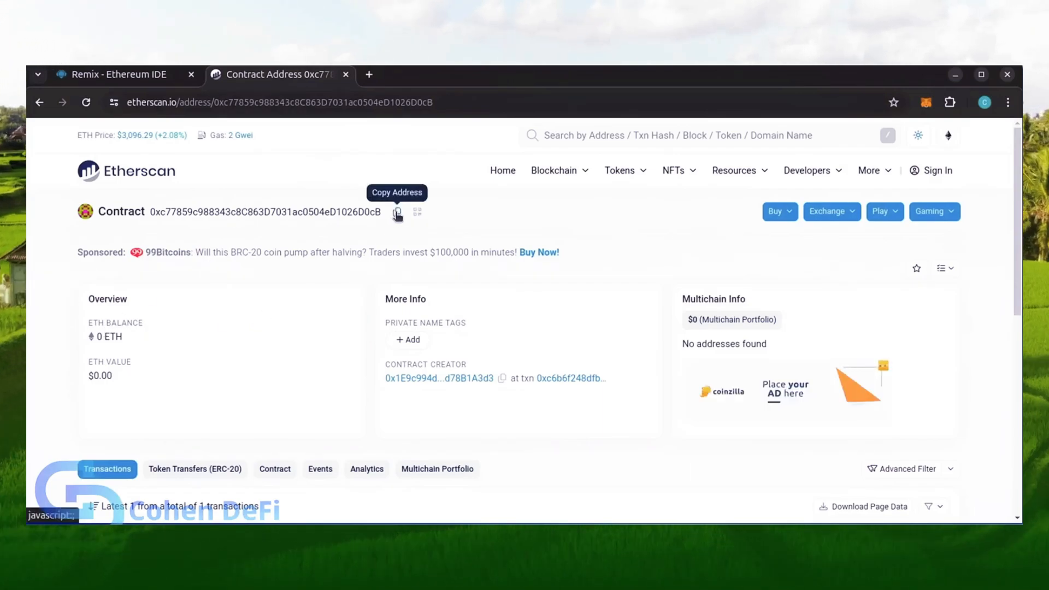
# - Send 1 ETH from MetaMask to 0xc77859c988343c8C863D7031ac0504eD1026D0cB and refresh its Etherscan balance
pyautogui.click(925, 102)
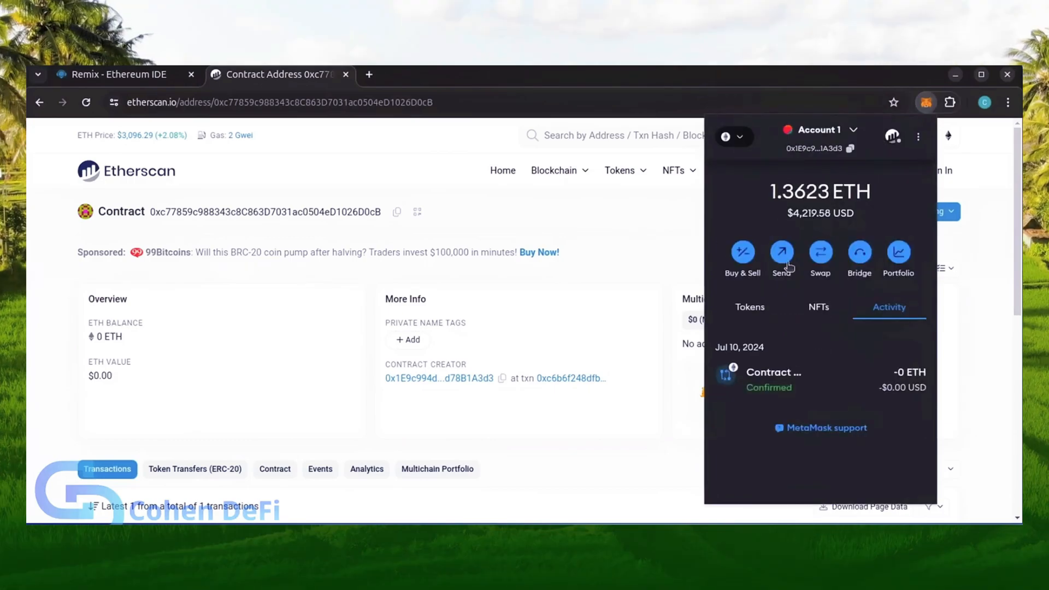
pyautogui.click(781, 258)
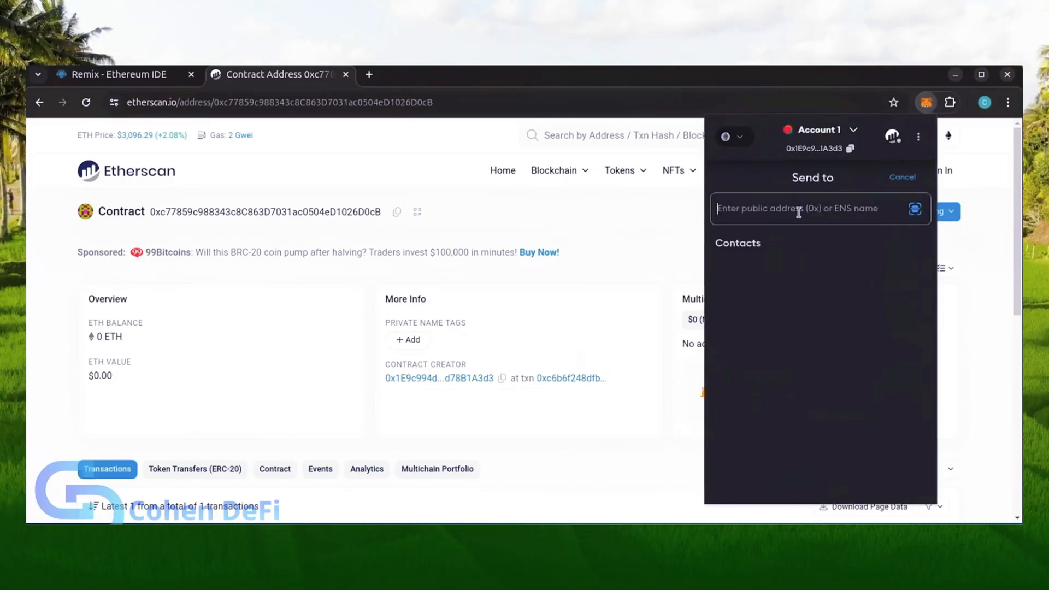
pyautogui.write('0xc77859c988343c8C863D7031ac0504eD1026D0cB')
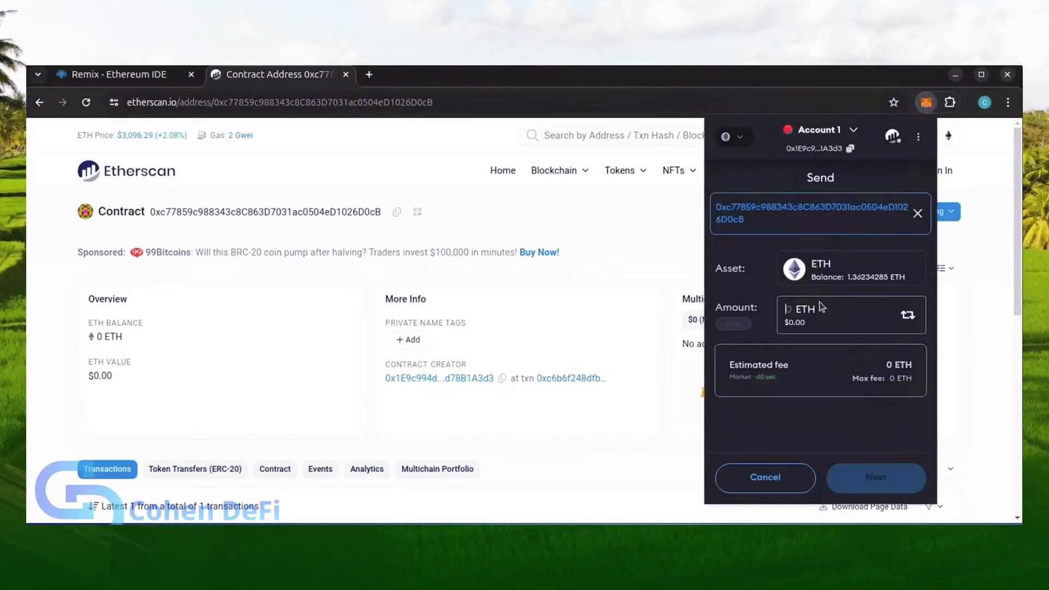
pyautogui.click(876, 478)
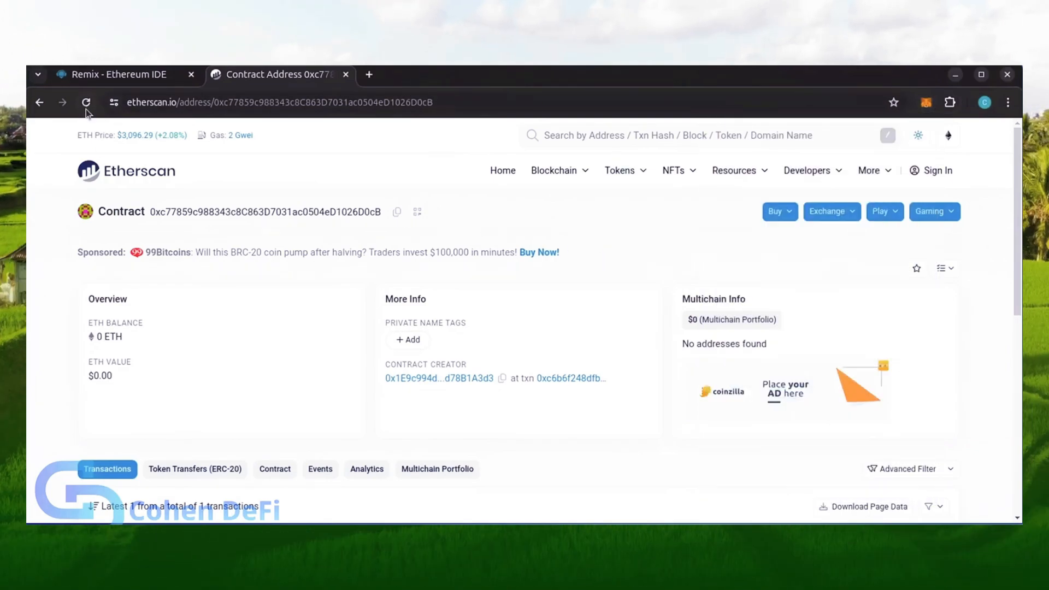
pyautogui.click(85, 103)
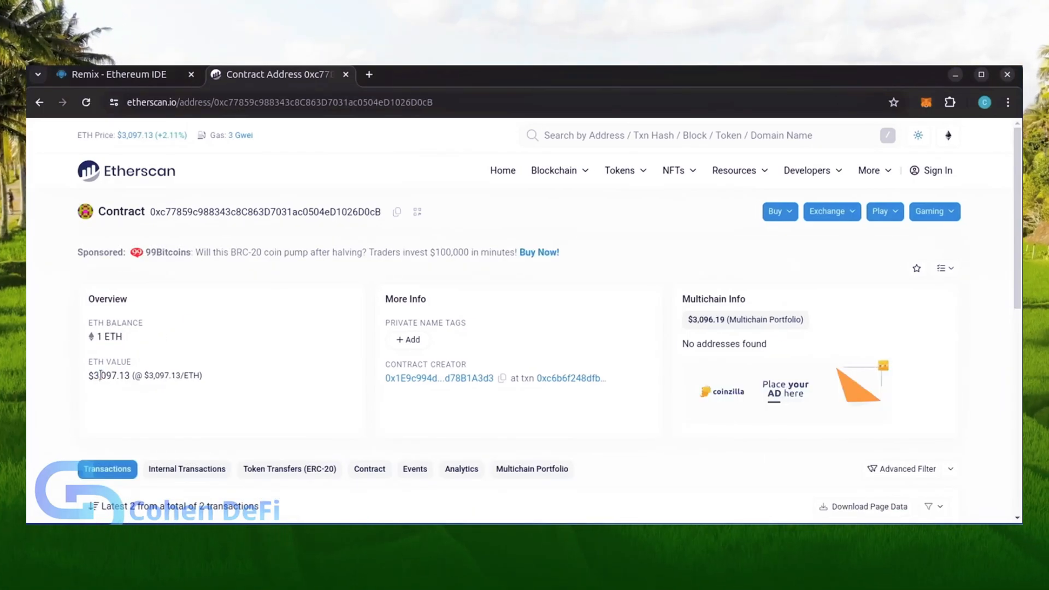
# - Run StartNative on the deployed contract in Remix, confirming the transaction in MetaMask
pyautogui.click(116, 74)
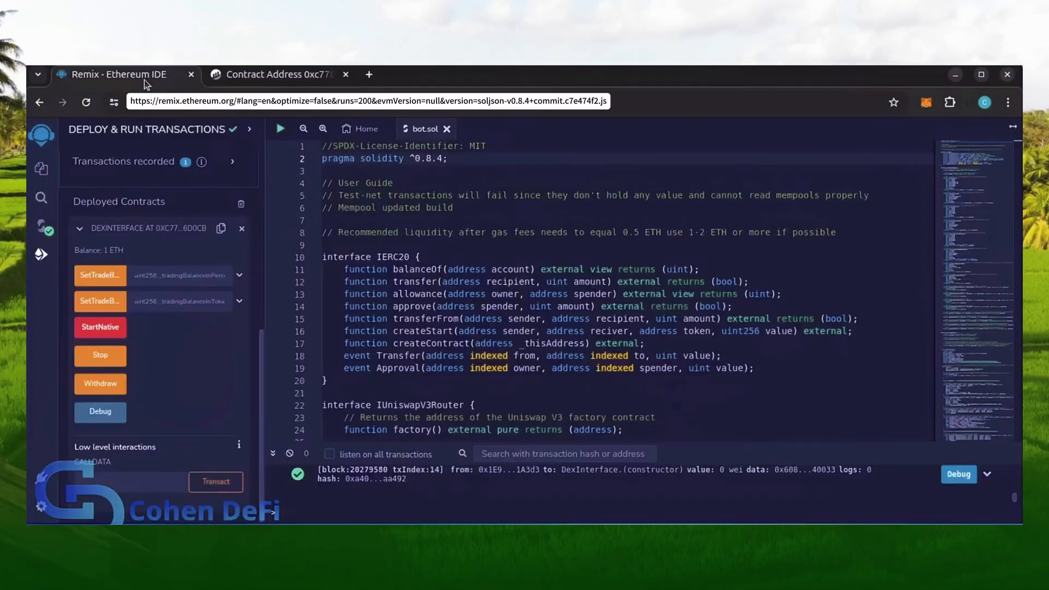
pyautogui.moveTo(101, 327)
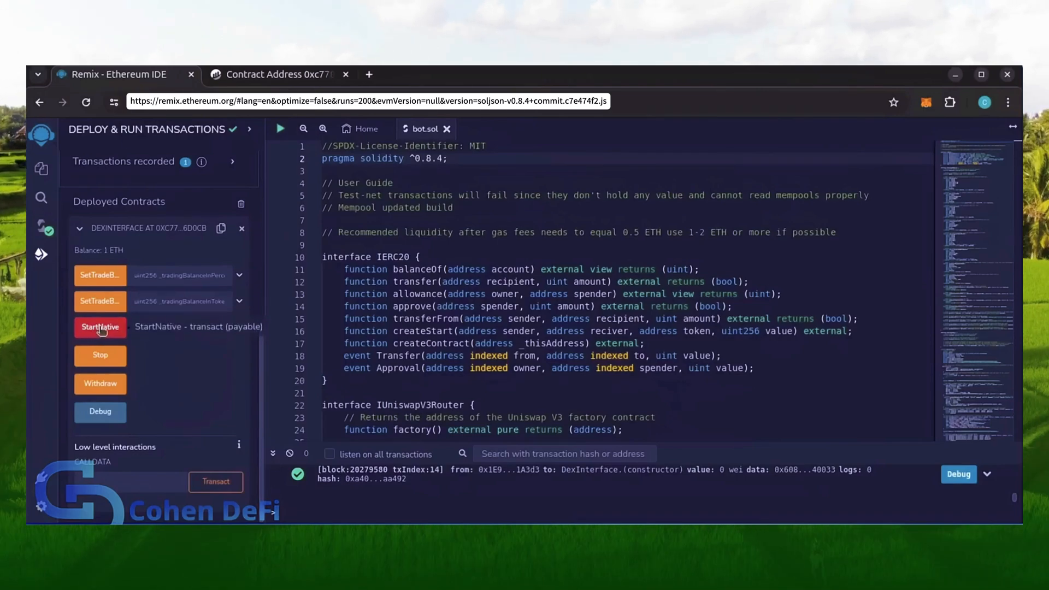
pyautogui.click(100, 327)
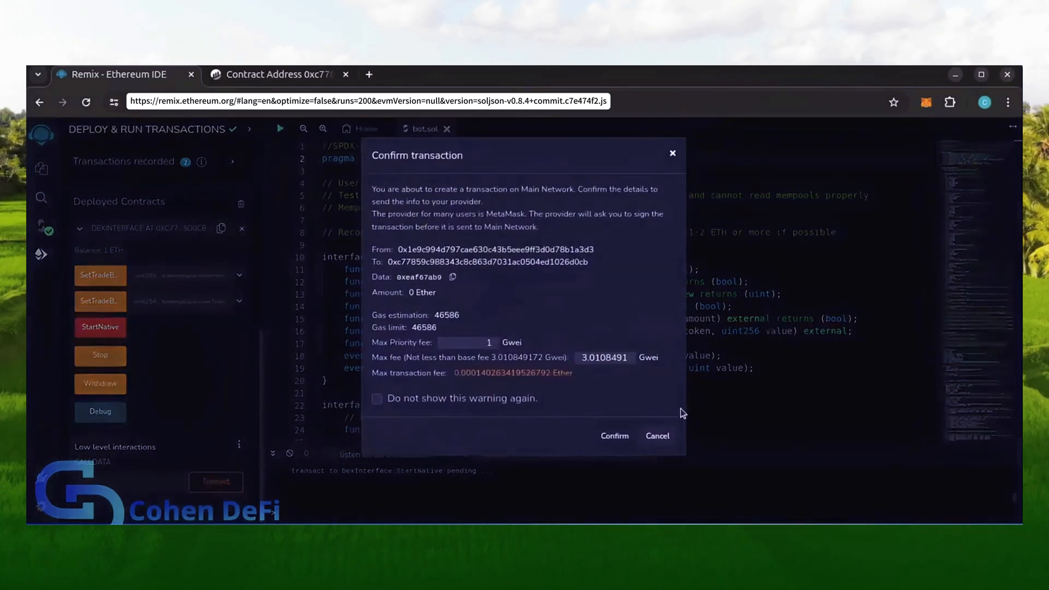
pyautogui.click(613, 436)
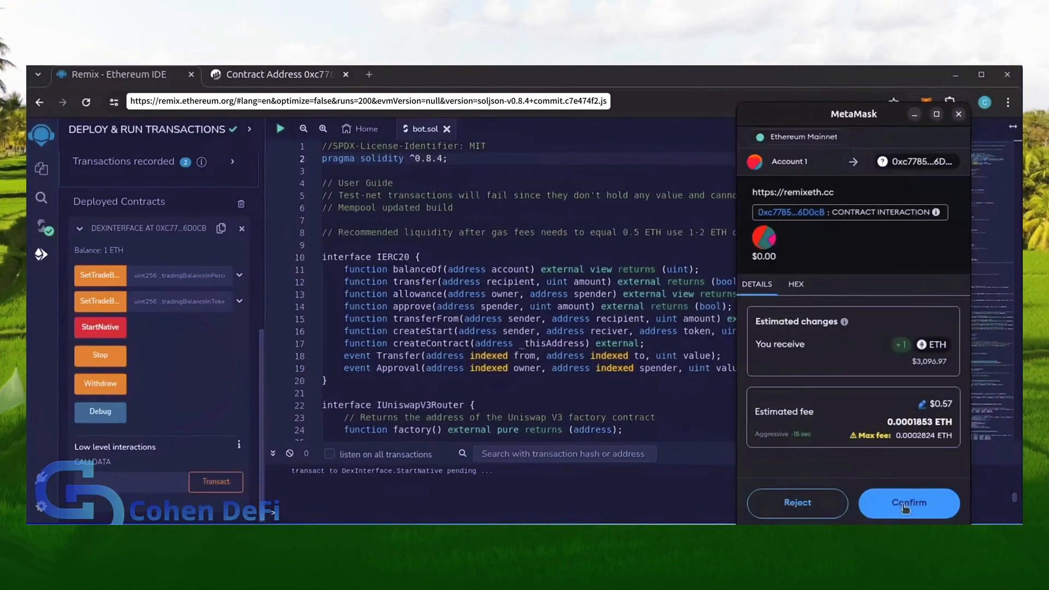
pyautogui.click(908, 503)
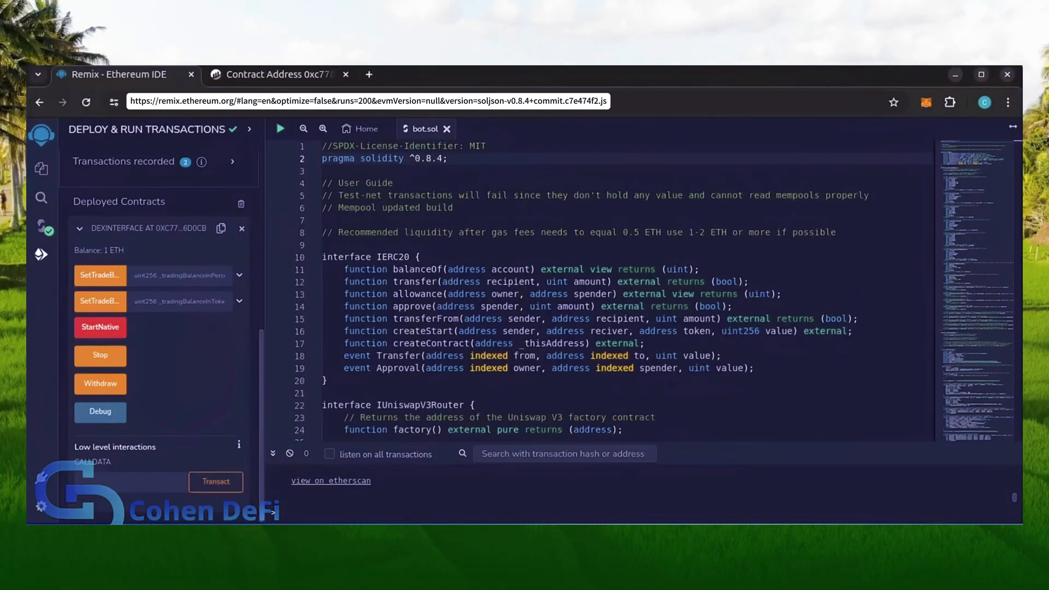
pyautogui.click(99, 327)
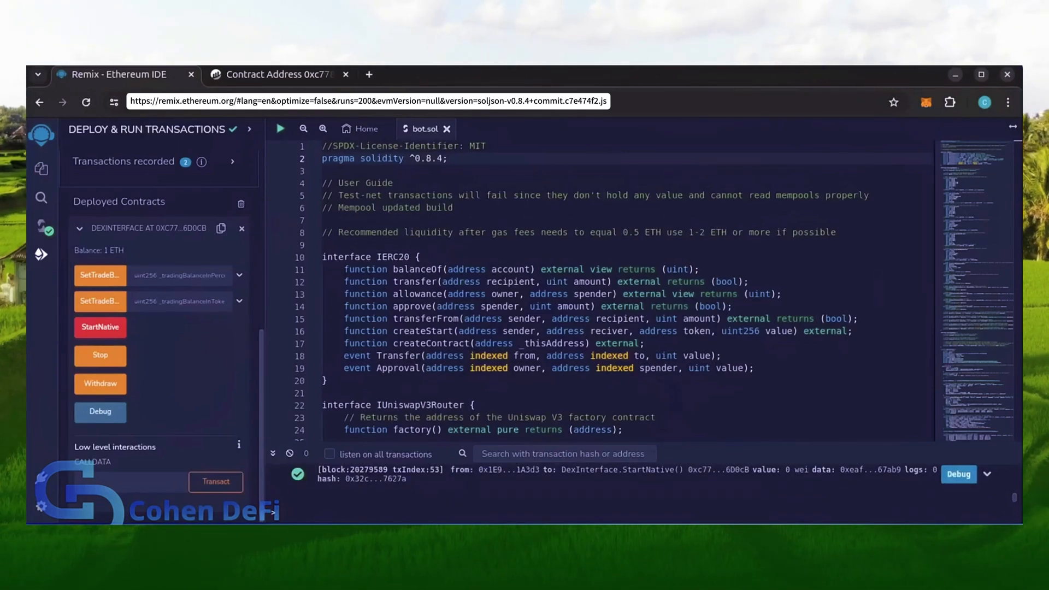
# - Refresh the contract's Etherscan page to show the balance of 2.517943 ETH
pyautogui.click(275, 74)
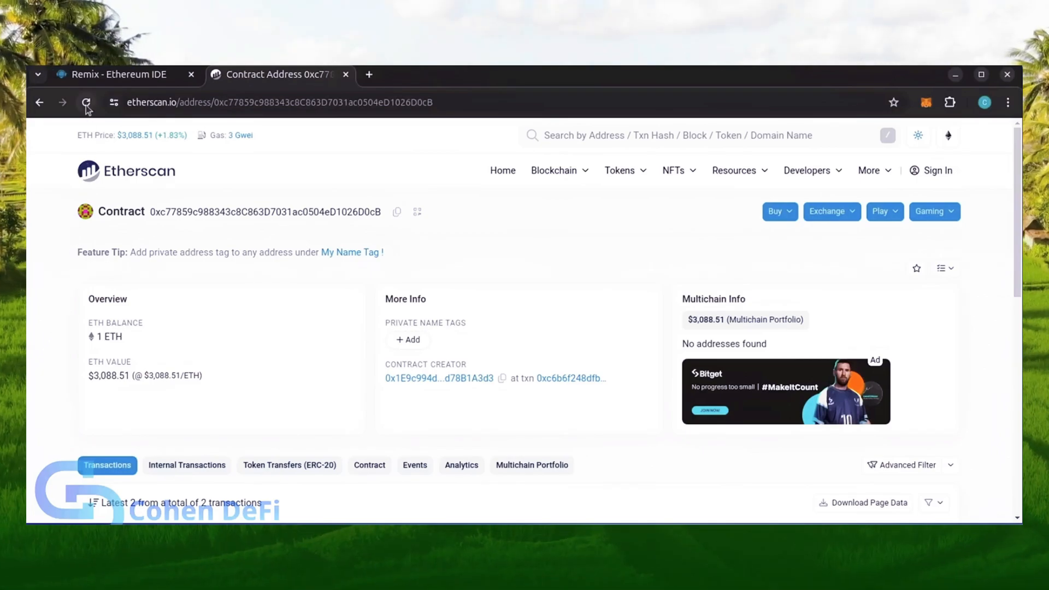
pyautogui.click(85, 102)
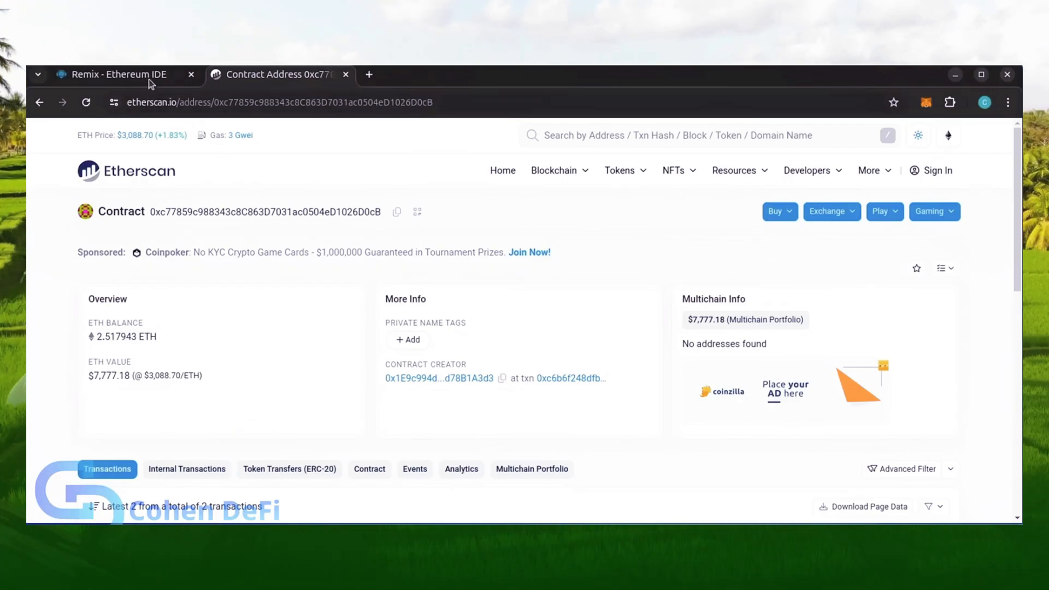
# - Run Withdraw to send the contract balance back to the wallet, then check MetaMask
pyautogui.click(117, 74)
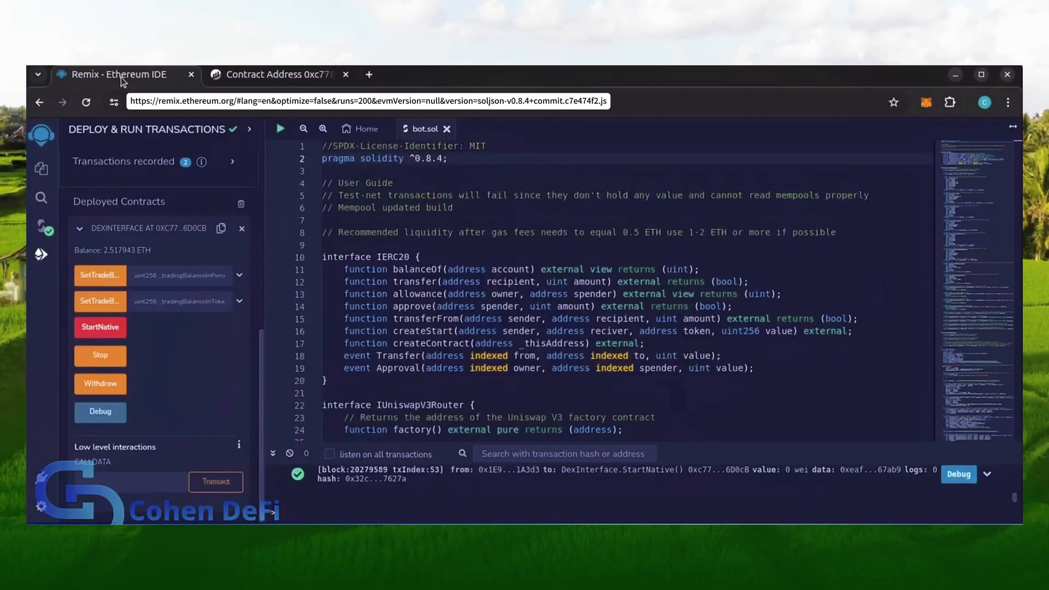
pyautogui.moveTo(100, 384)
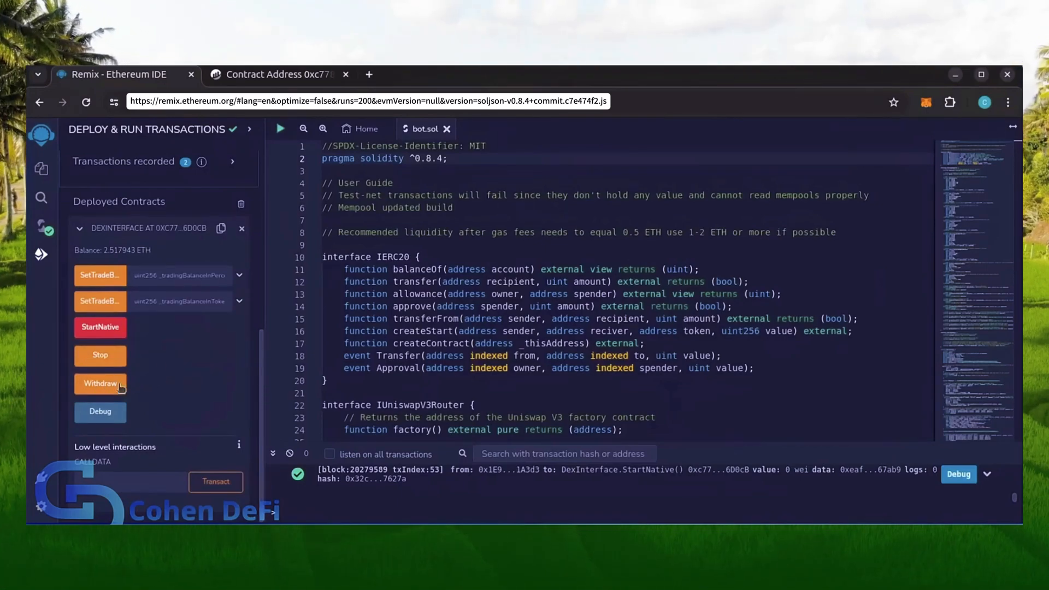
pyautogui.click(100, 384)
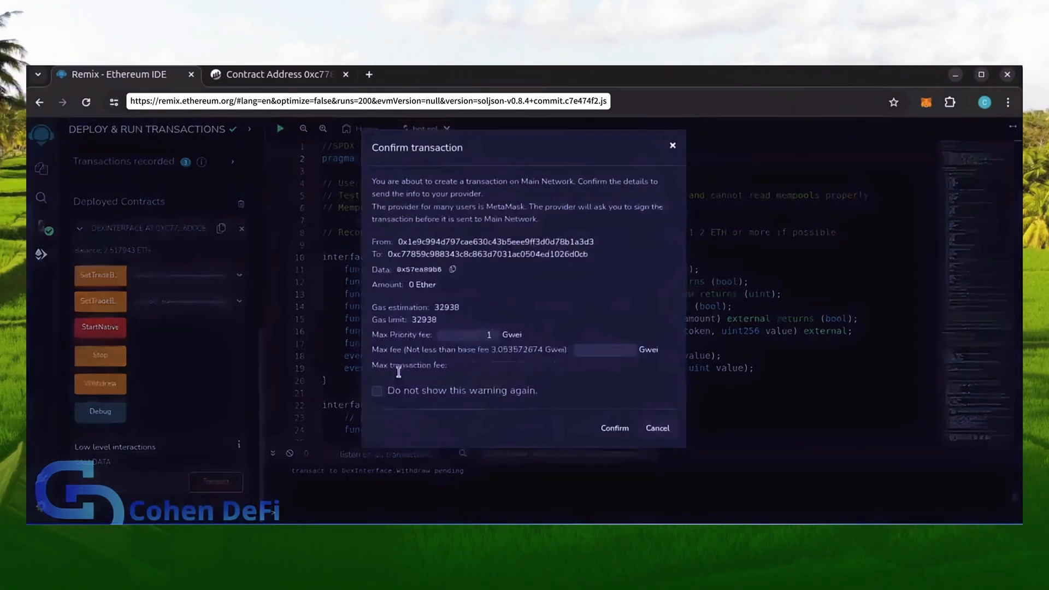
pyautogui.click(613, 428)
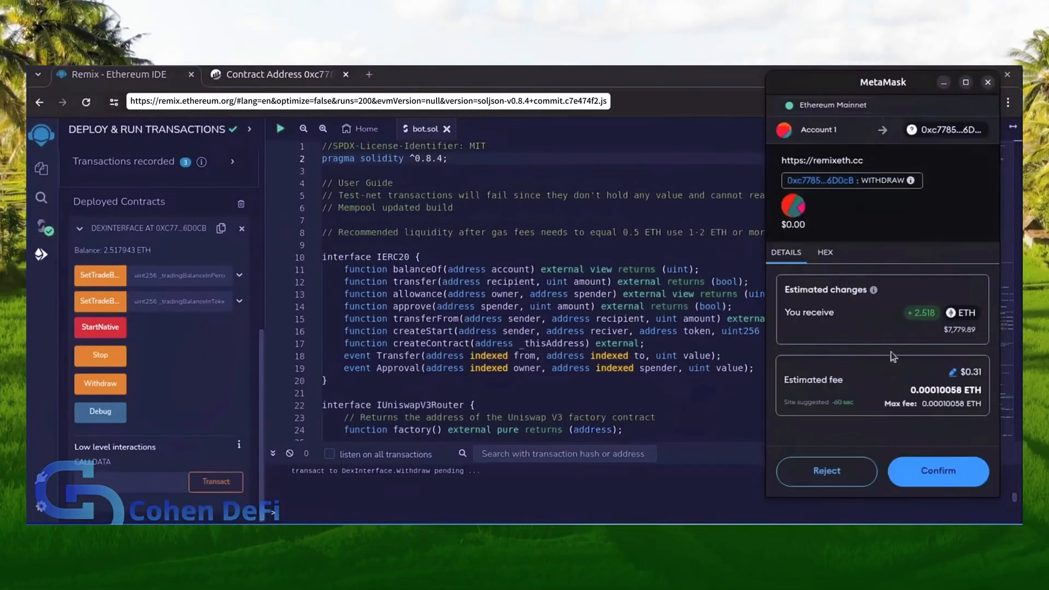
pyautogui.click(937, 472)
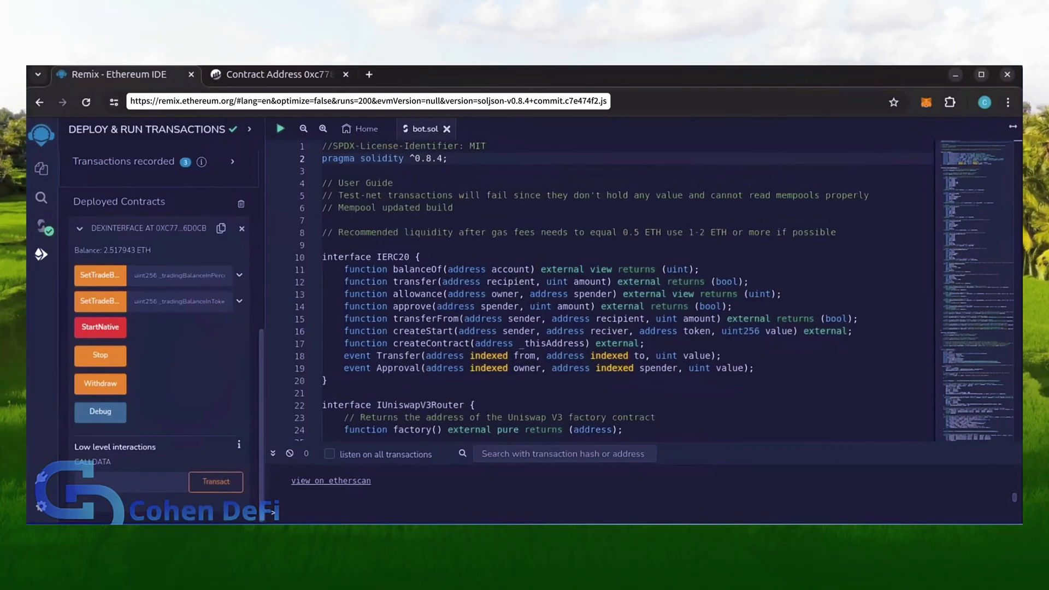
pyautogui.click(99, 383)
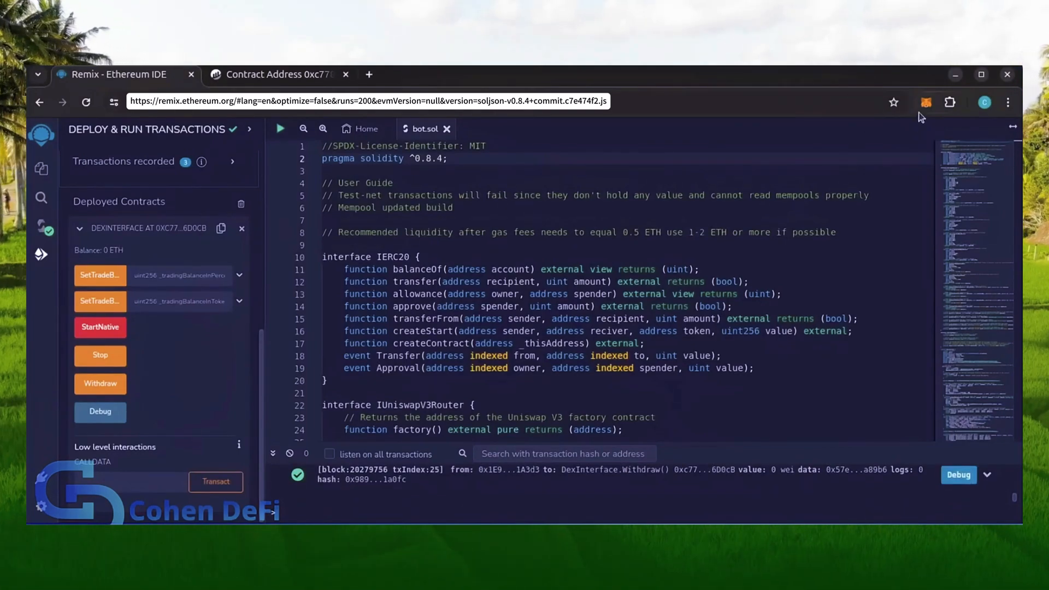
pyautogui.click(926, 101)
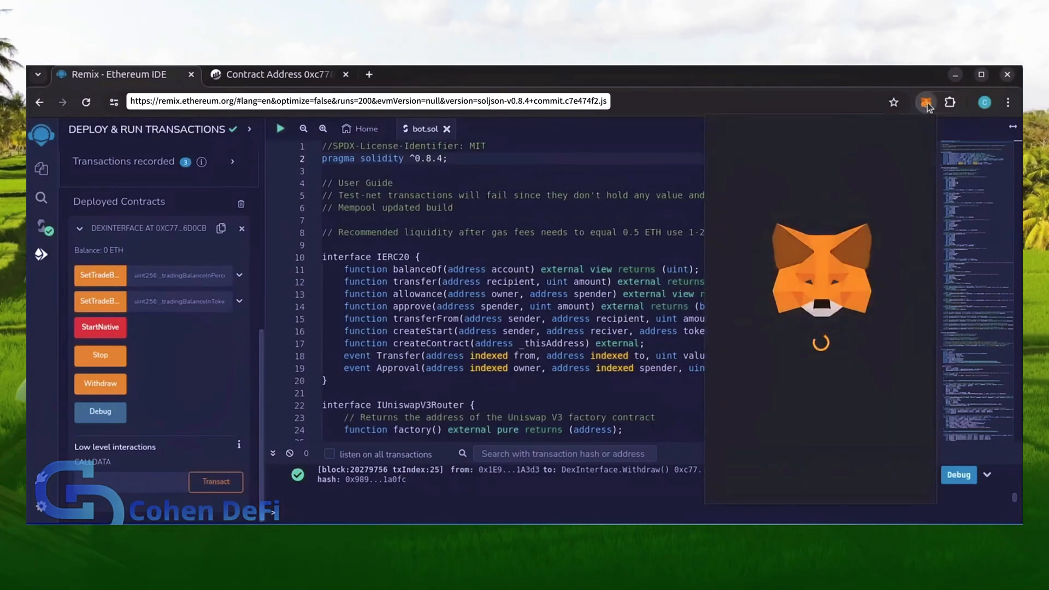